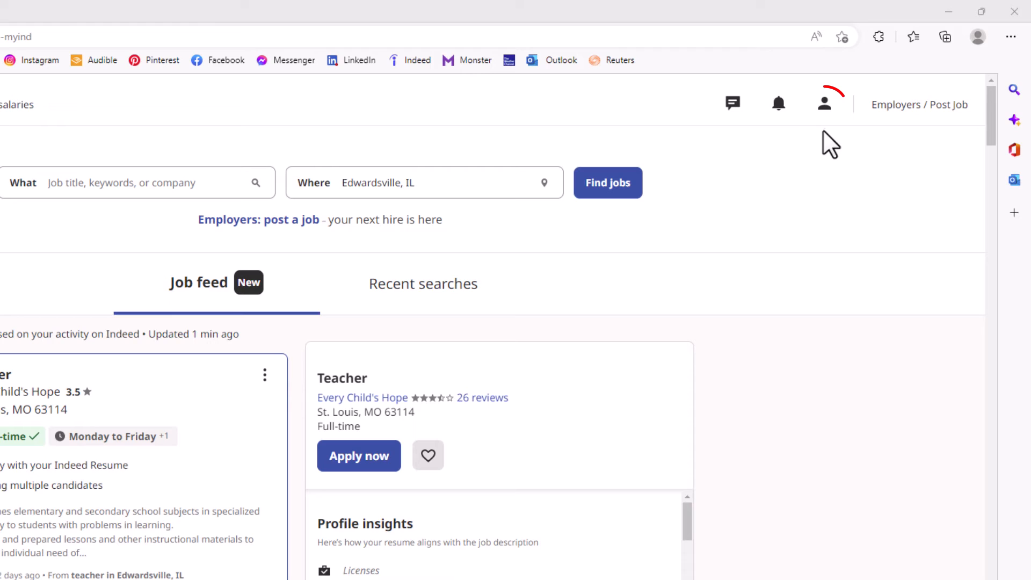
mouse_move(823, 104)
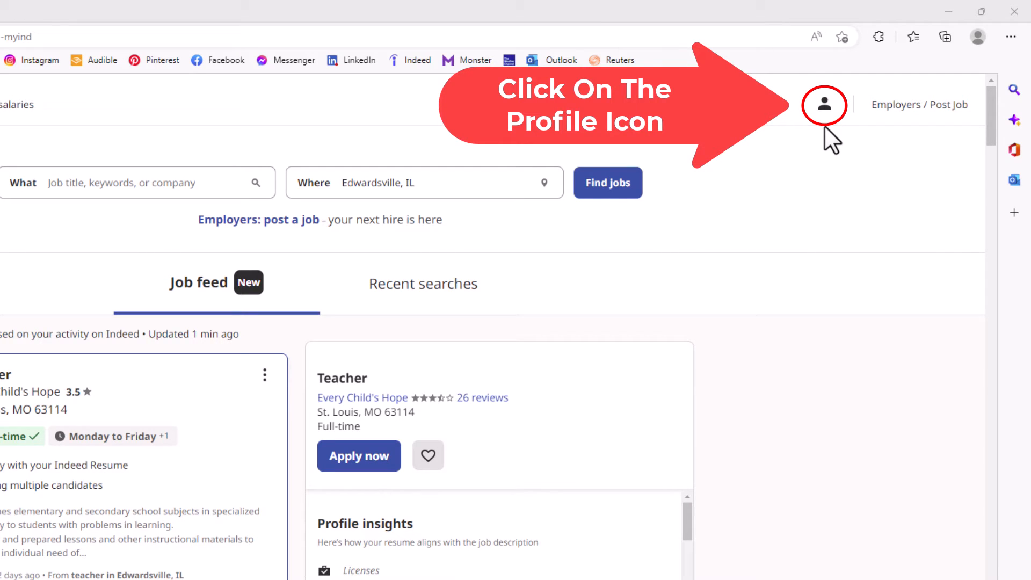
- Open the account dropdown from the profile icon on the job feed
left_click(824, 105)
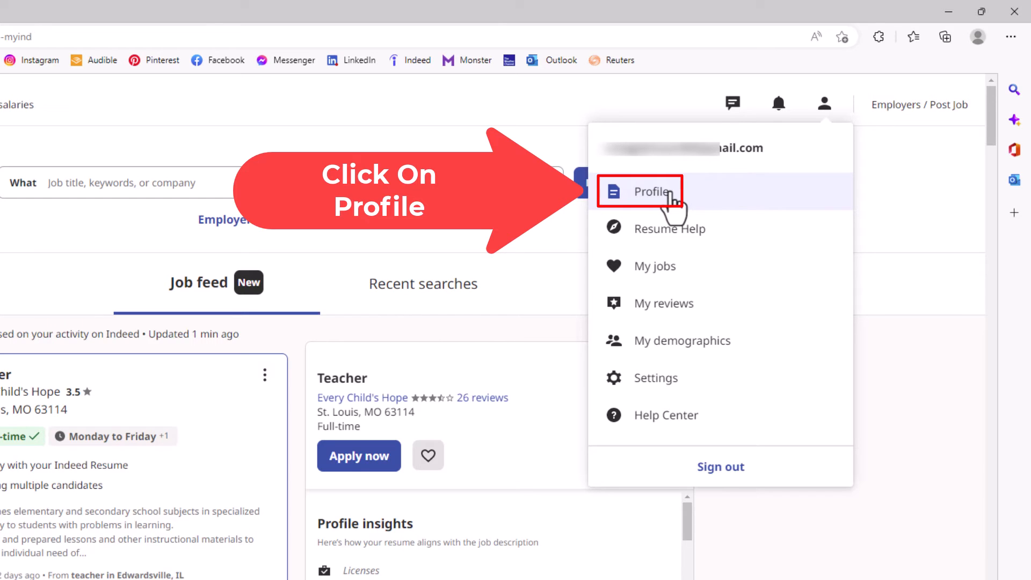
- Go to the Profile page showing the Indeed Resume entry
left_click(651, 191)
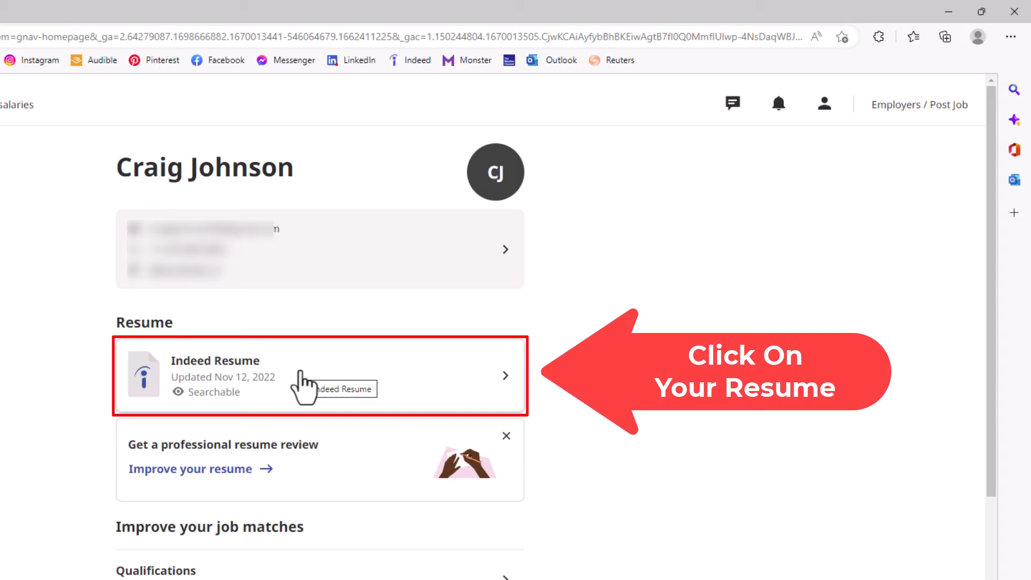
- Open the Indeed Resume and show its options menu beside 'Searchable'
left_click(319, 376)
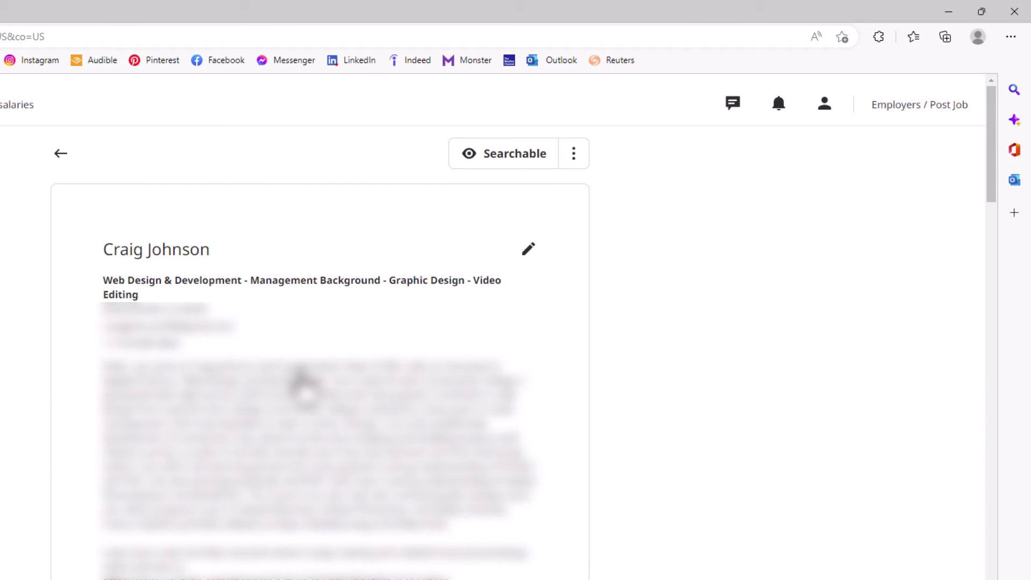
mouse_move(612, 361)
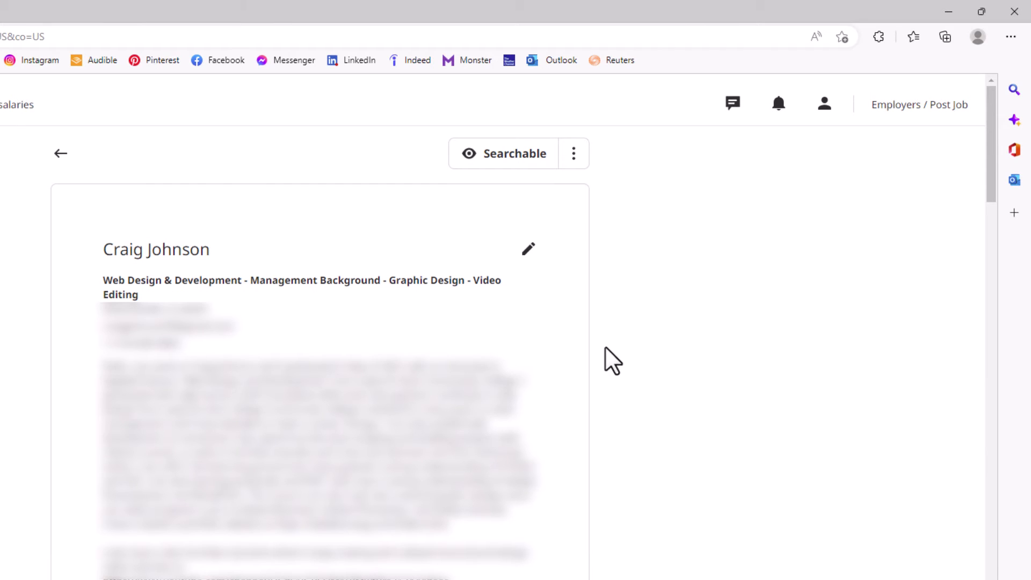
mouse_move(594, 223)
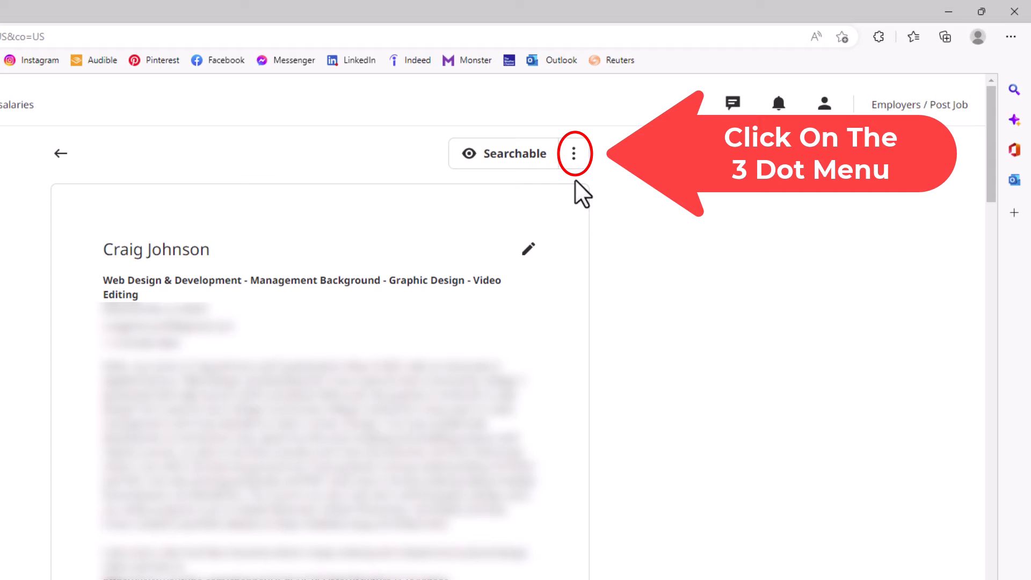
mouse_move(574, 153)
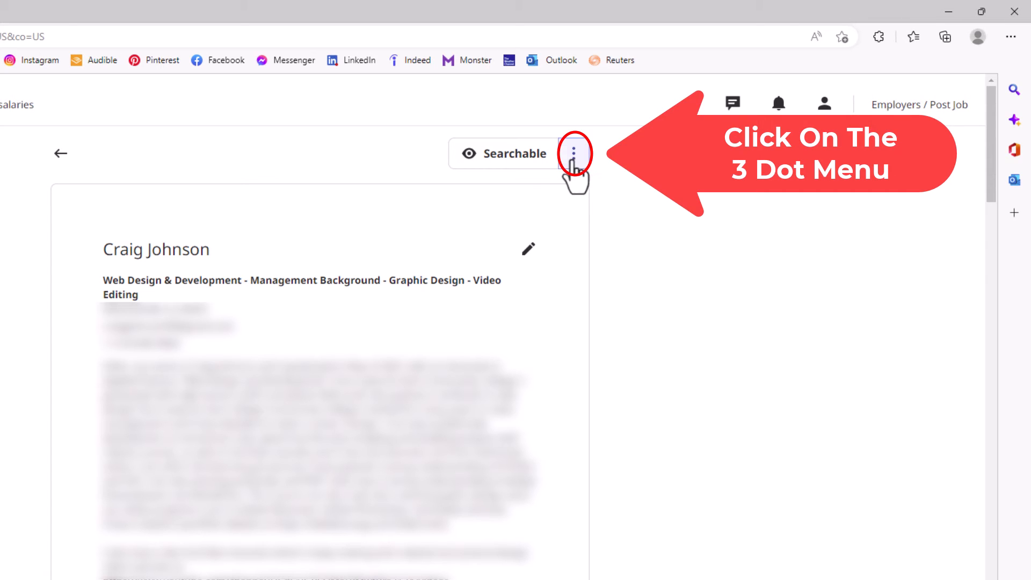
left_click(573, 153)
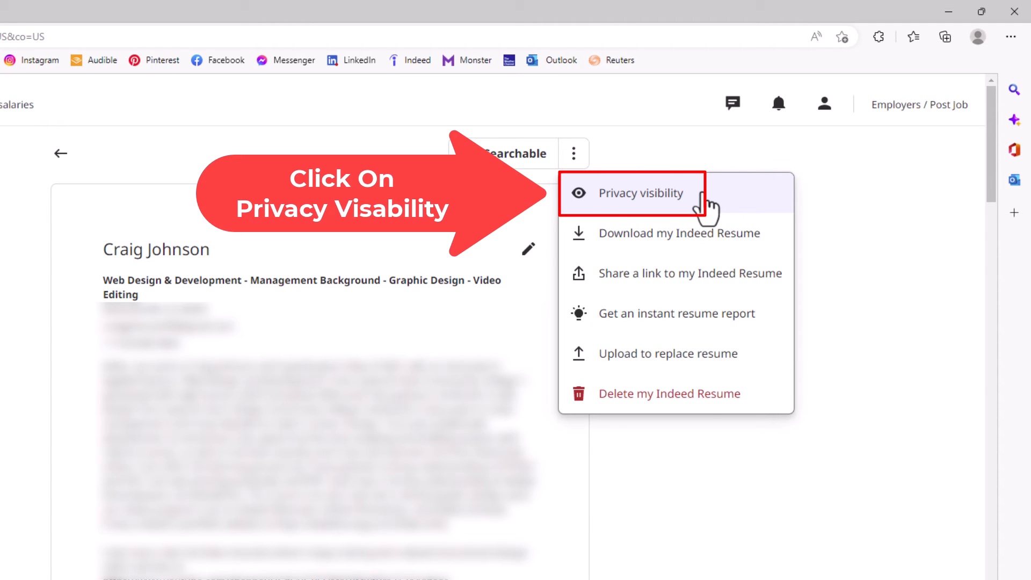
- Open the resume's Privacy visibility dialog from the options menu
left_click(641, 192)
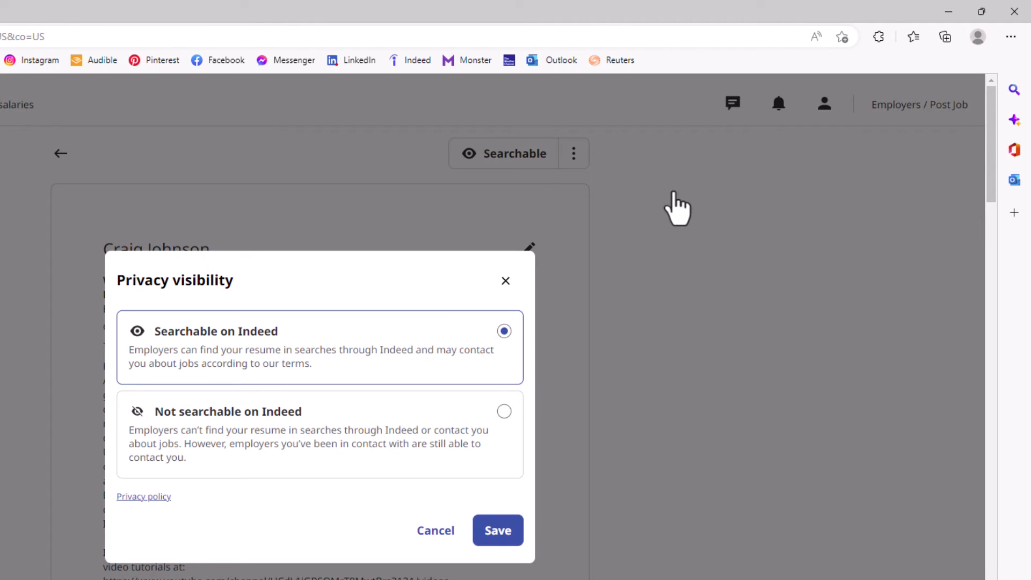
mouse_move(297, 388)
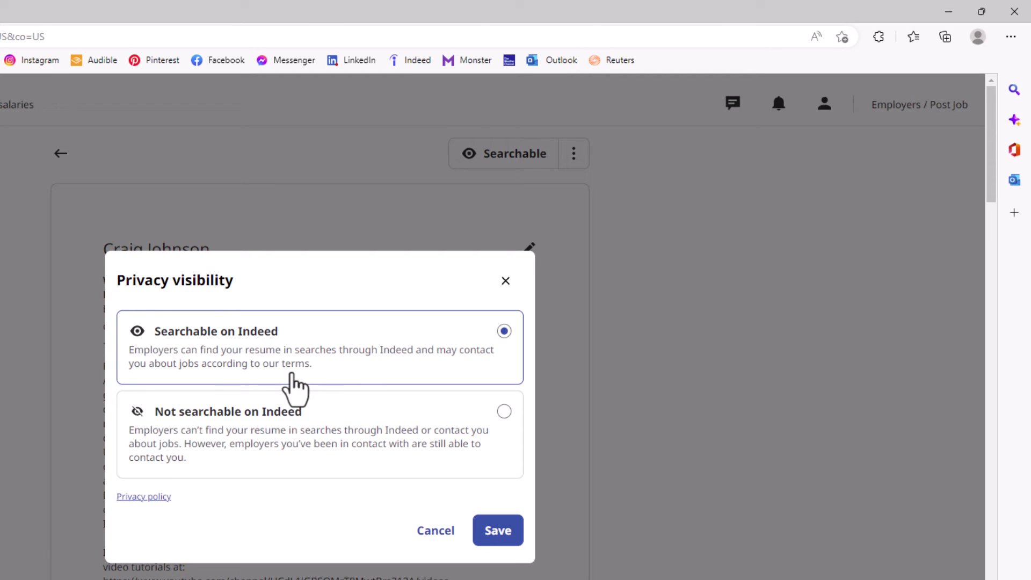
mouse_move(286, 384)
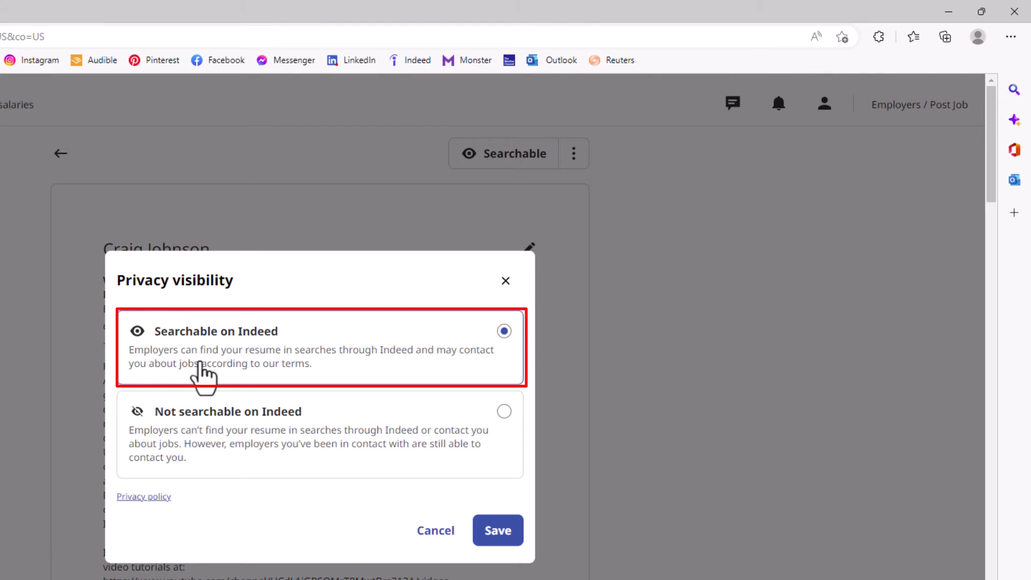
mouse_move(309, 375)
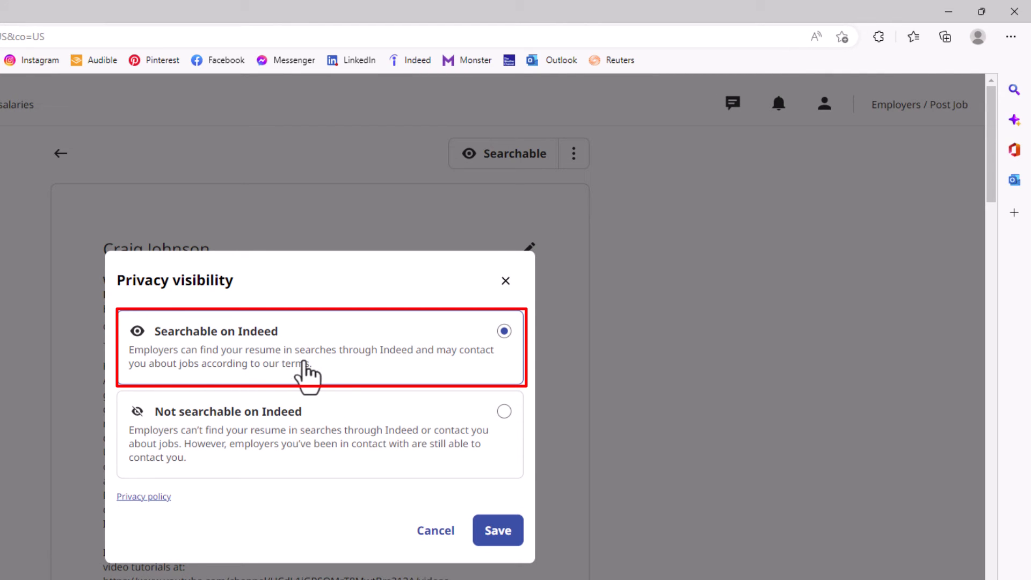
mouse_move(436, 375)
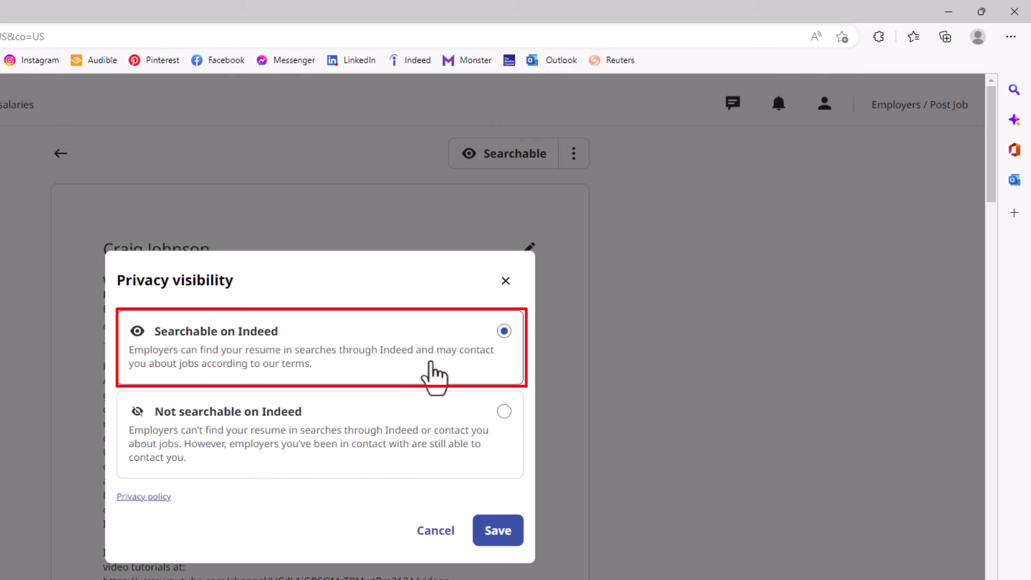
mouse_move(241, 392)
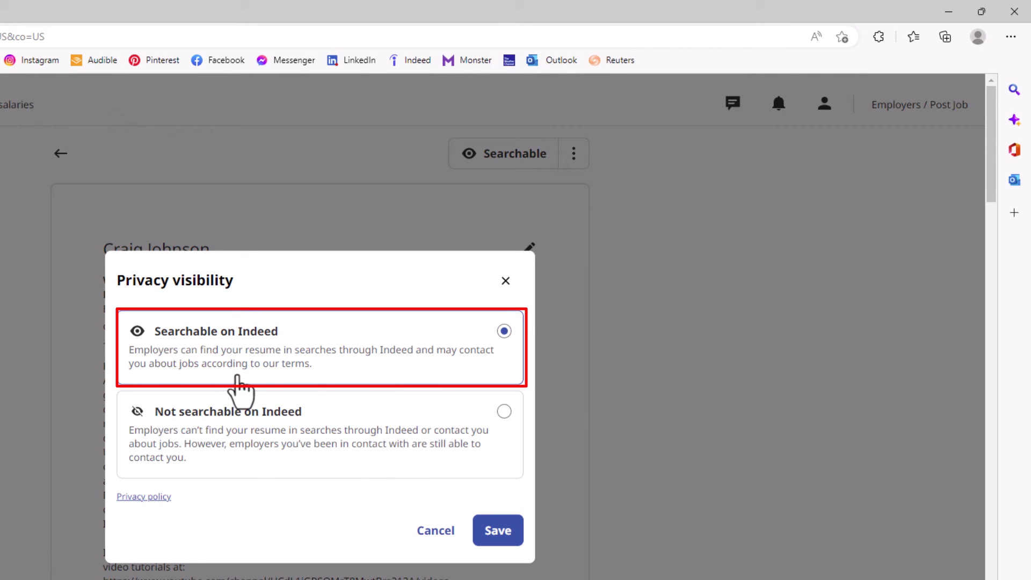
mouse_move(207, 466)
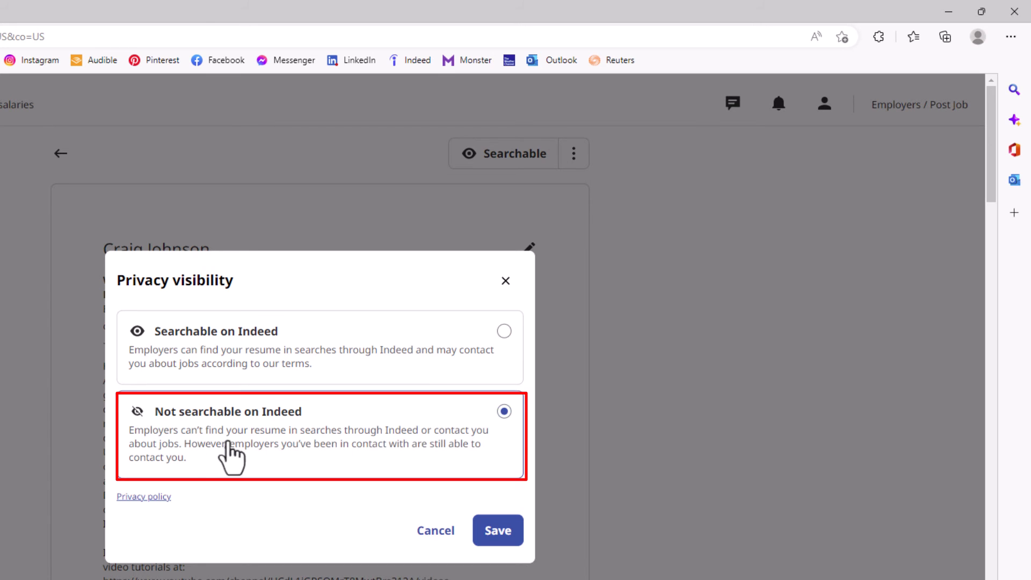
mouse_move(181, 467)
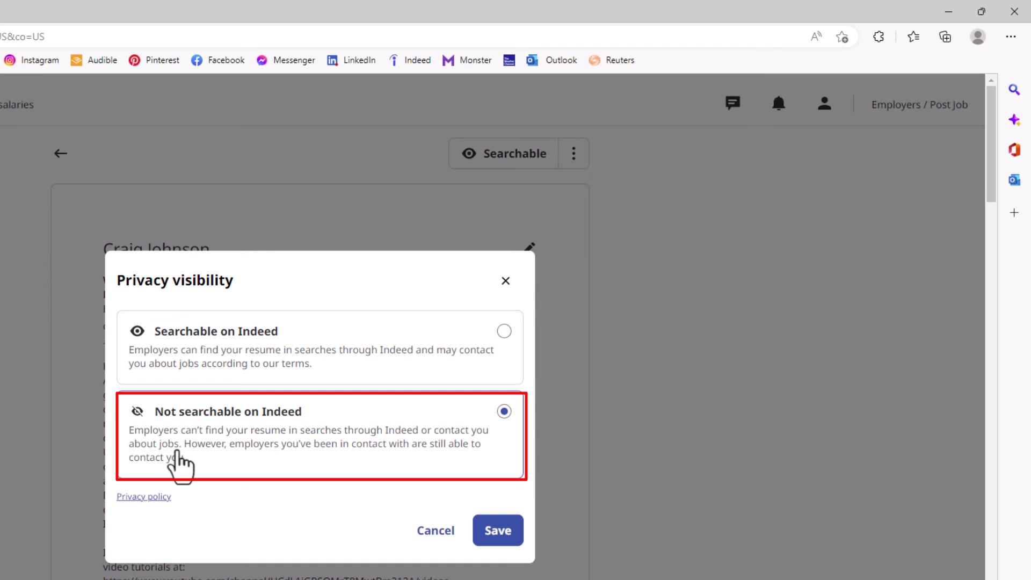
mouse_move(323, 454)
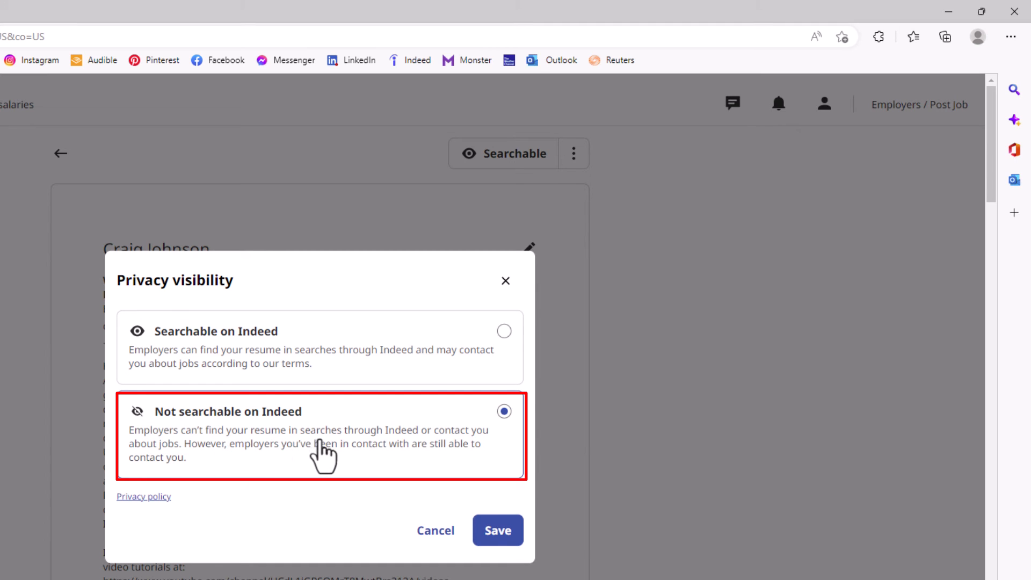
mouse_move(258, 470)
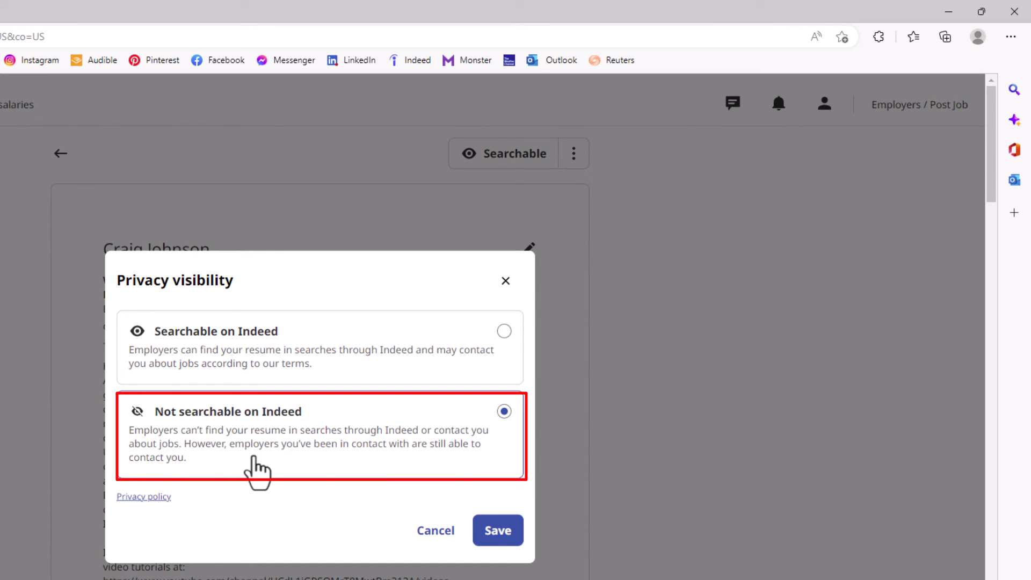
mouse_move(227, 457)
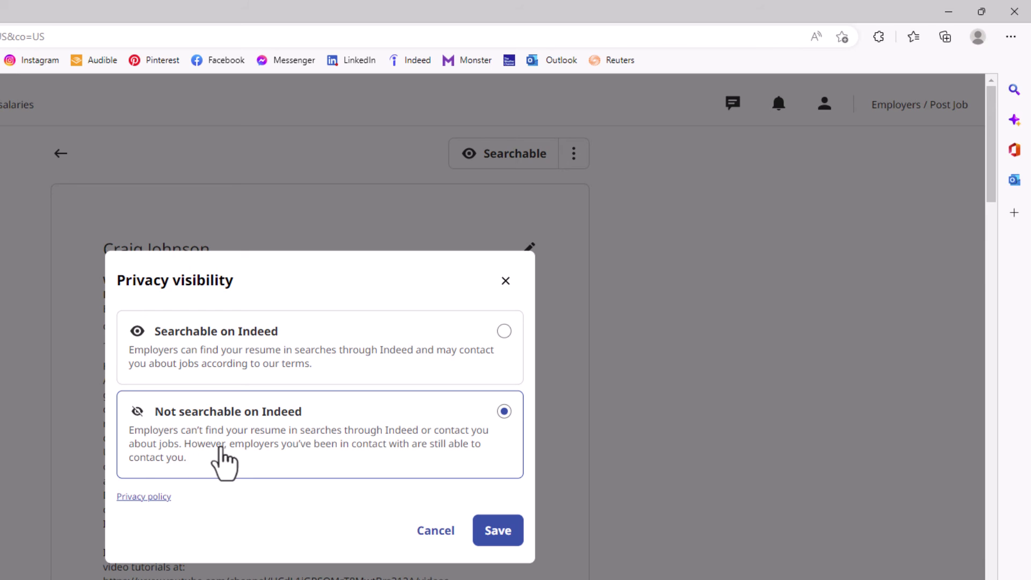